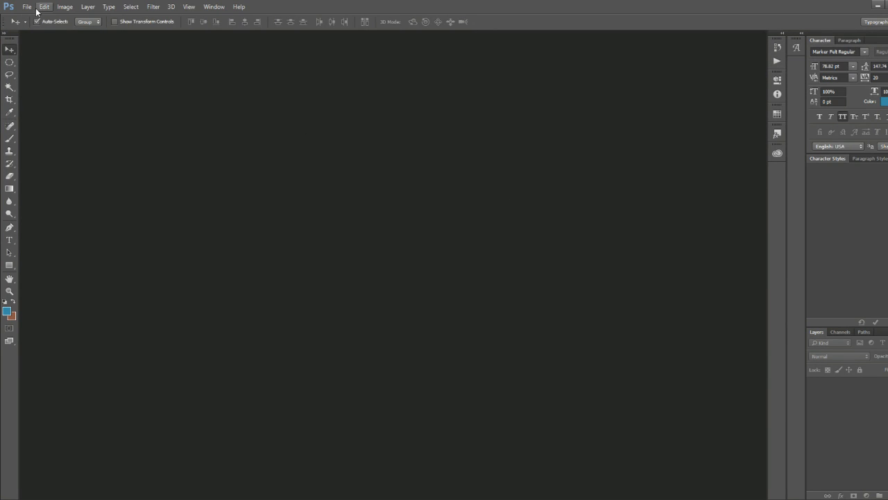
Create a new 512 x 512 pixel document with white background contents
left_click(27, 6)
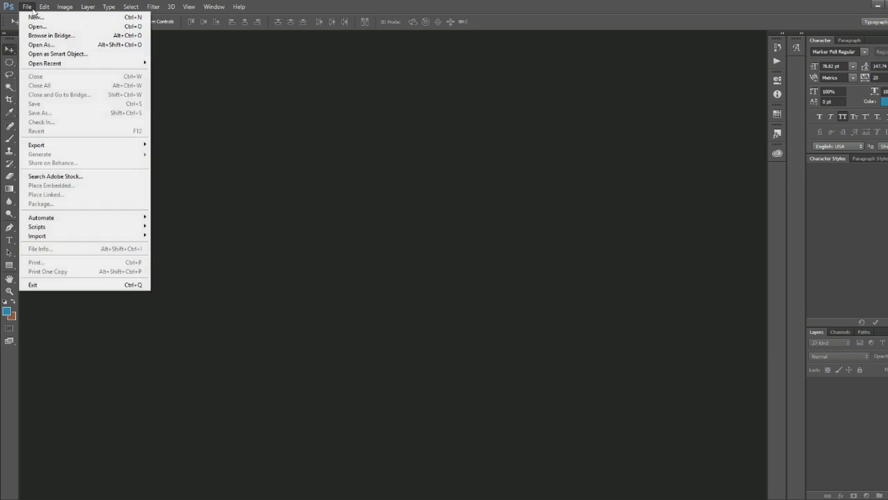
mouse_move(50, 27)
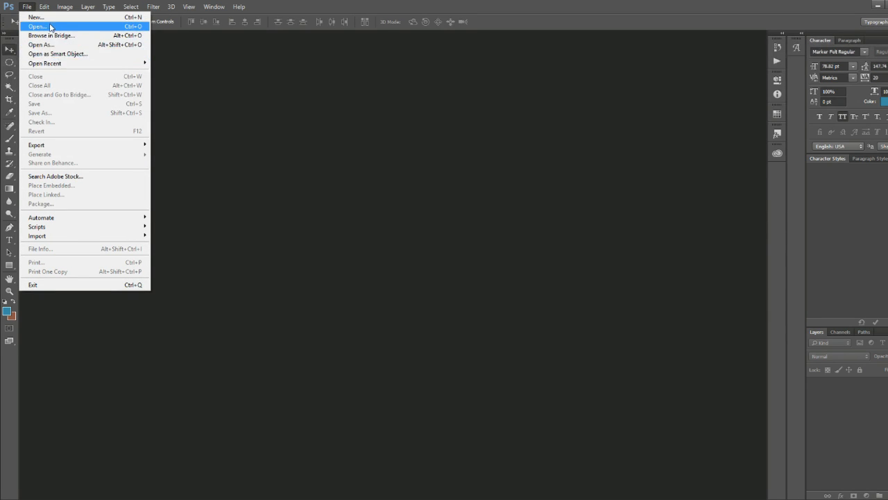
left_click(36, 17)
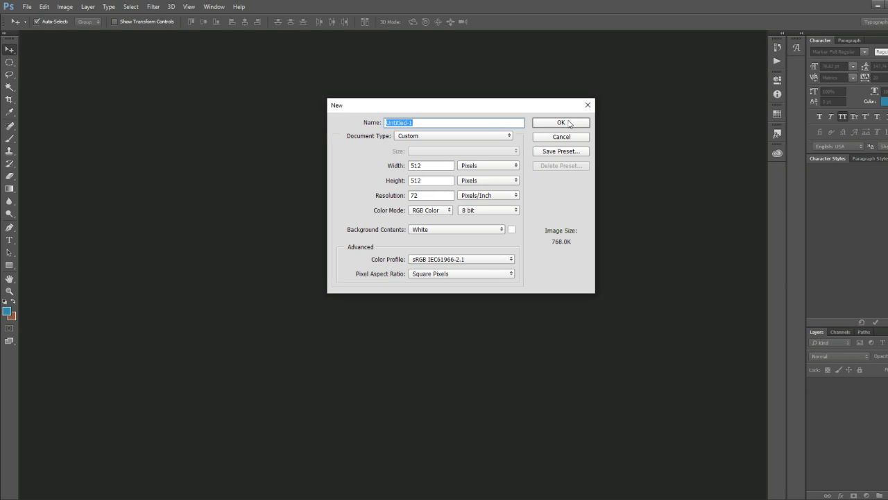
left_click(561, 122)
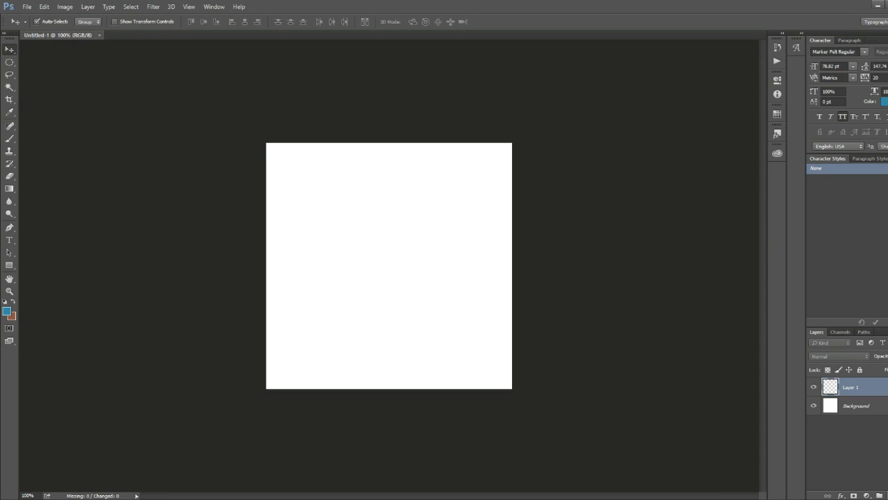
Paint scattered red speckled dots across the canvas with the Brush tool
left_click(10, 125)
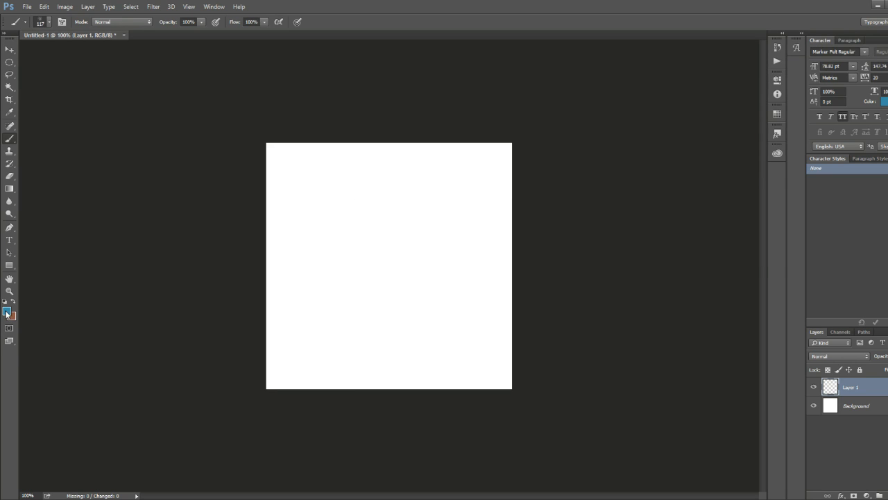
left_click(8, 312)
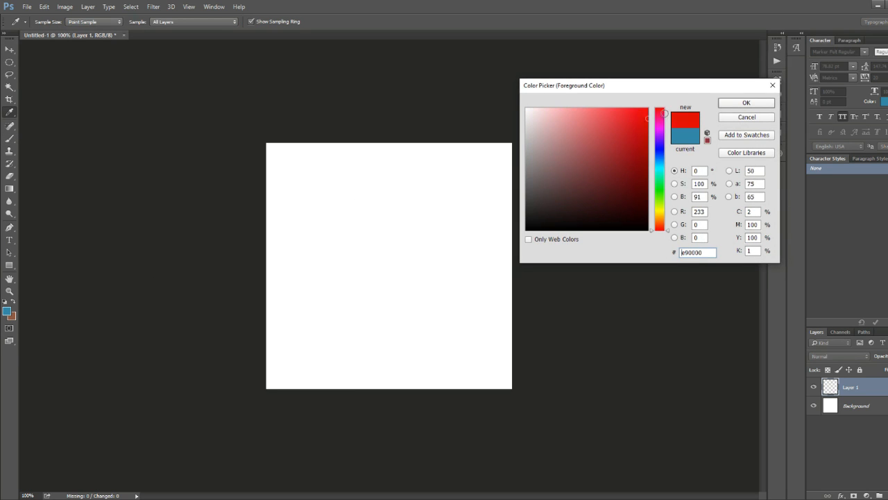
left_click(746, 103)
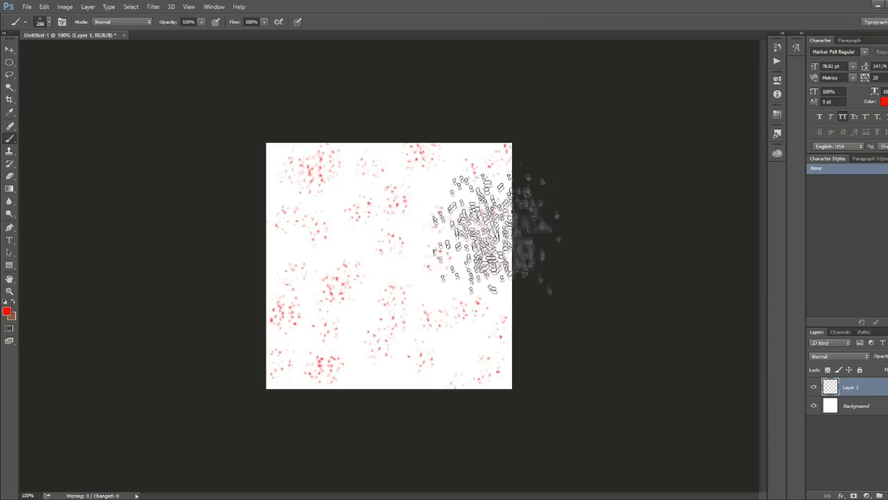
left_click_drag(475, 229, 475, 368)
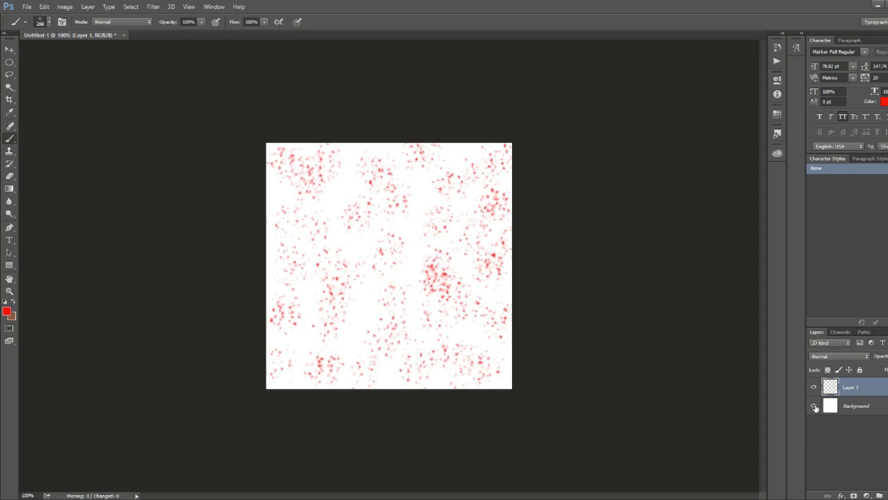
Hide the white Background layer and save the red dots image as a new file
left_click(814, 405)
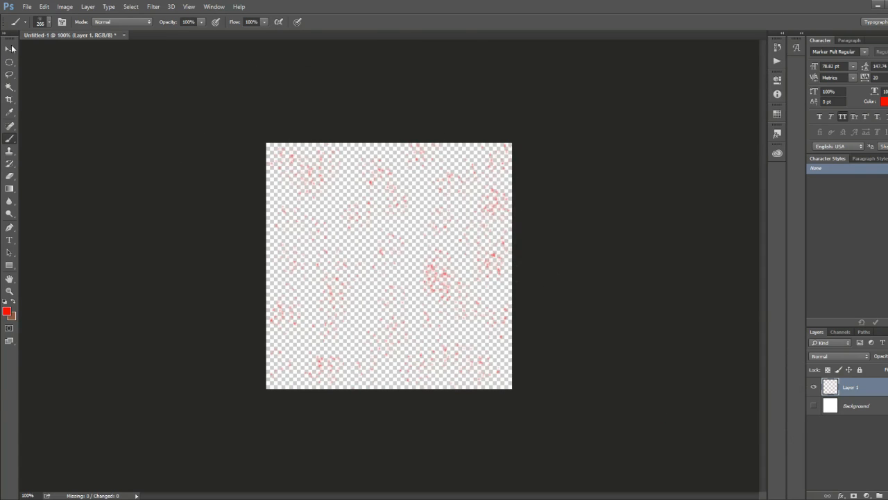
left_click(27, 5)
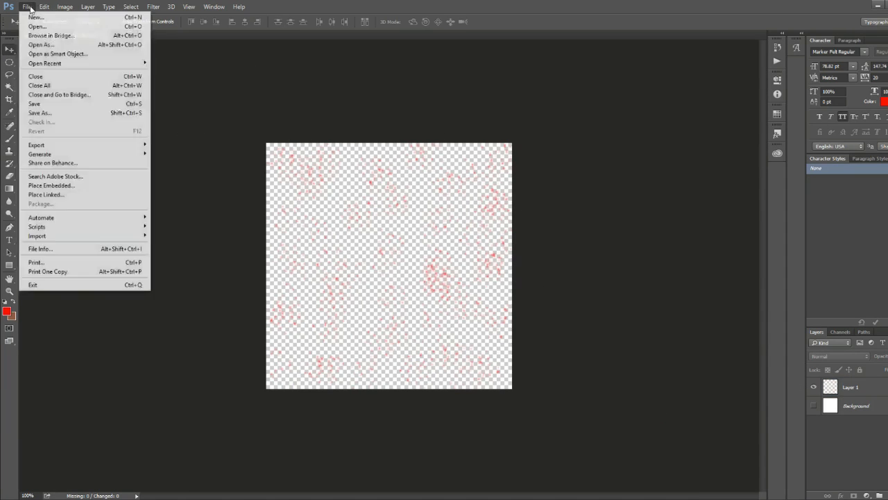
left_click(39, 112)
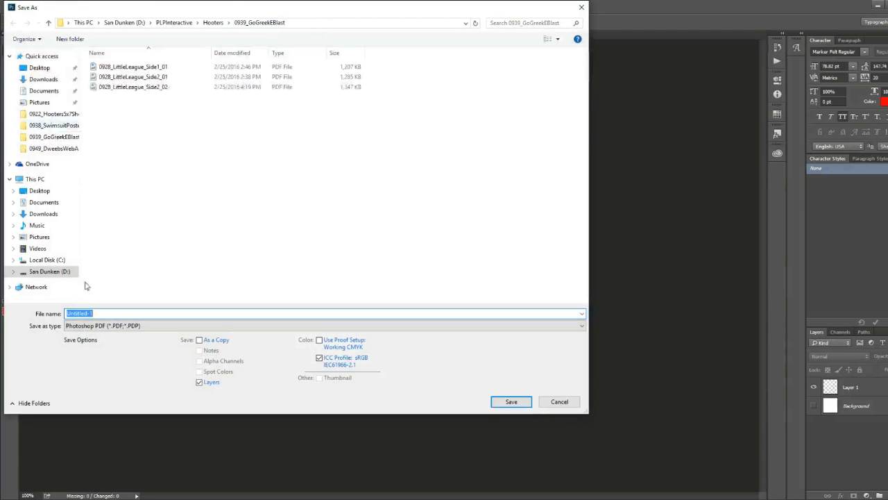
left_click(324, 325)
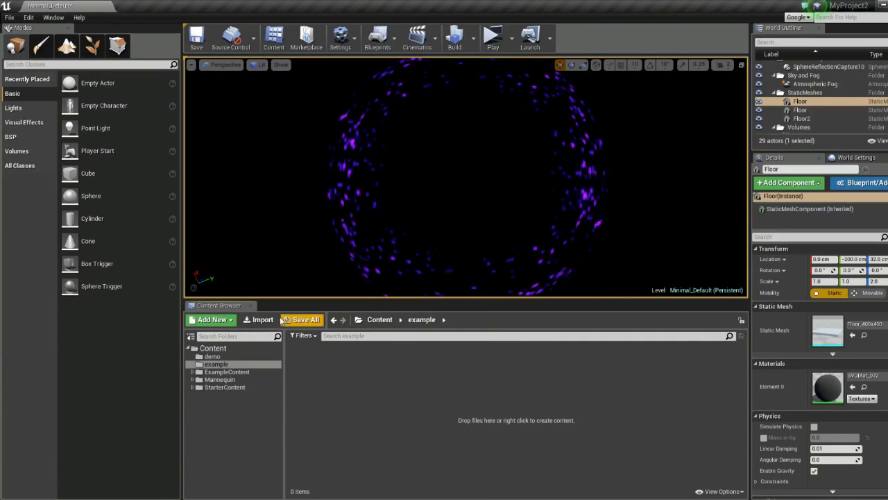
Import the dots2 texture into the content folder and create a material from it
left_click(262, 319)
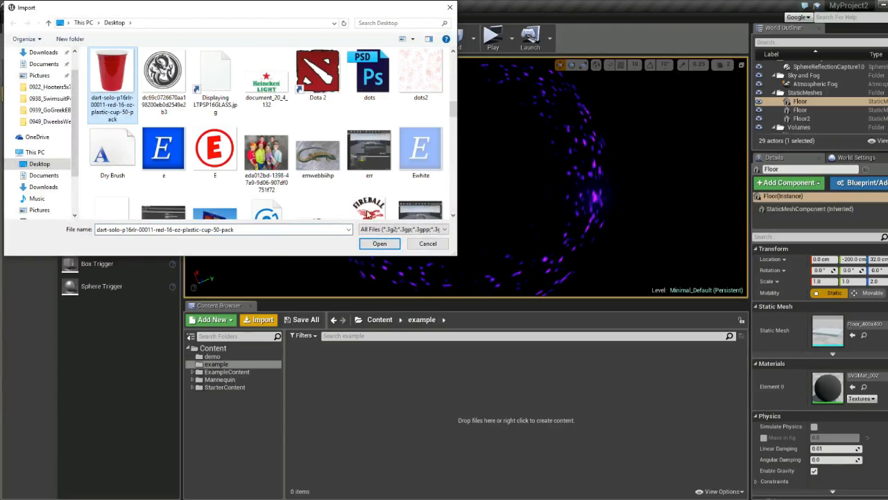
left_click(266, 73)
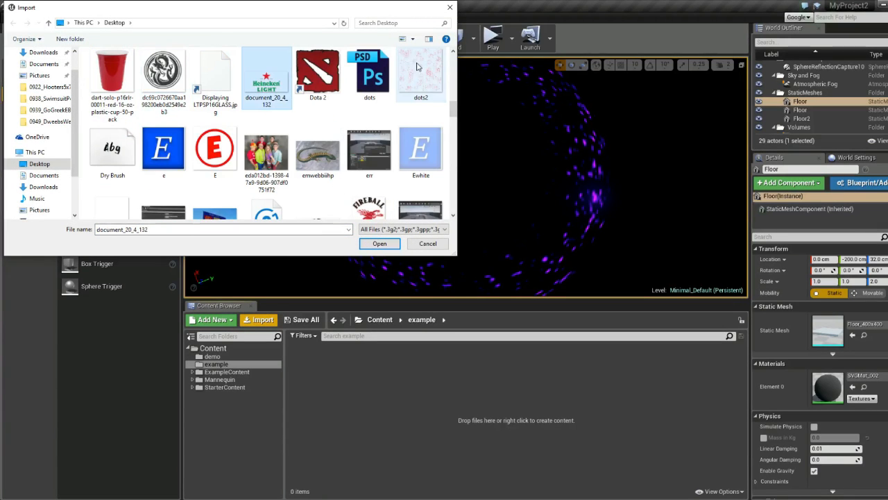
left_click(379, 243)
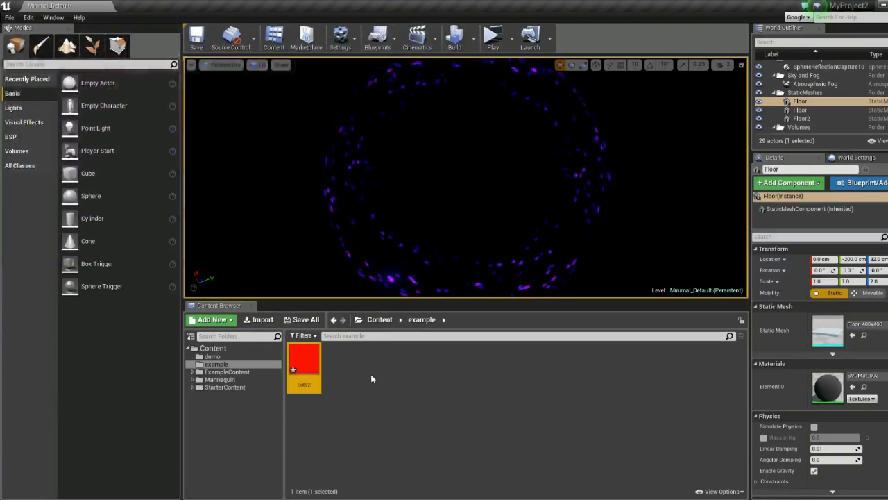
right_click(304, 364)
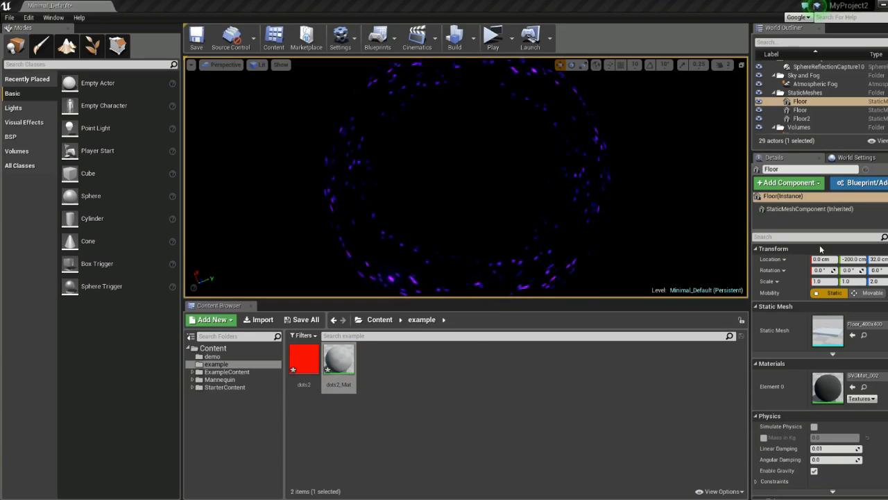
Add a Panner feeding the texture sample in dots2_Mat with Speed Y -0.25
double_click(338, 361)
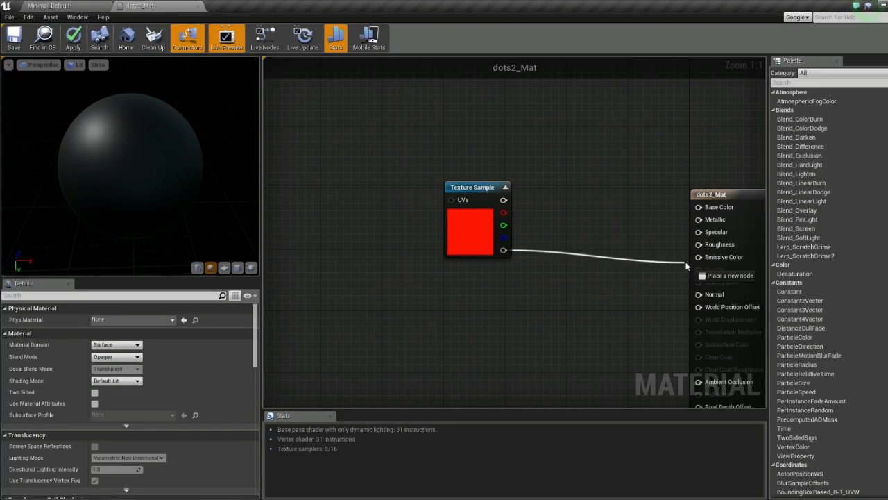
left_click(700, 257)
type("panner")
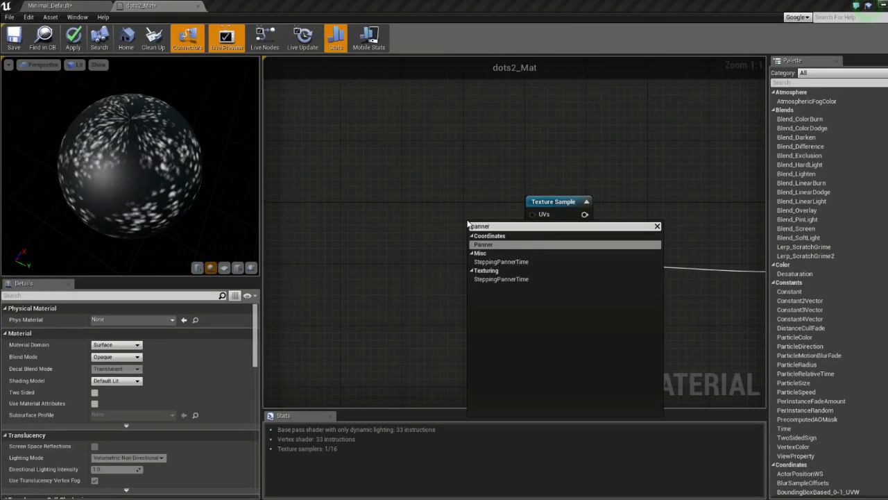
left_click(484, 244)
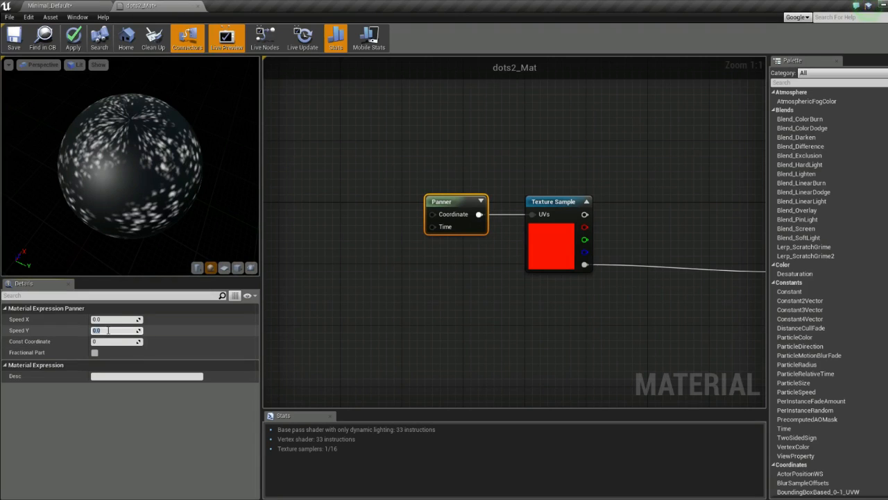
type("-.25")
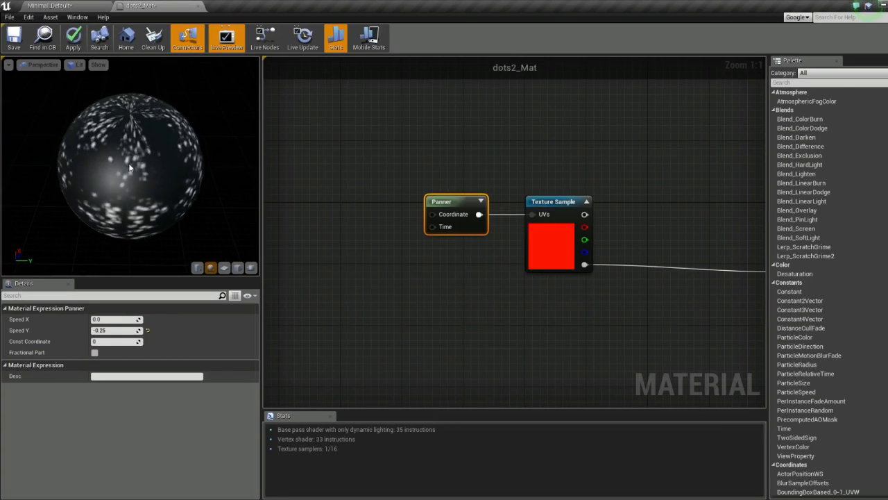
Add a TextureCoordinate node into the Panner with tiling set to 5
left_click(396, 261)
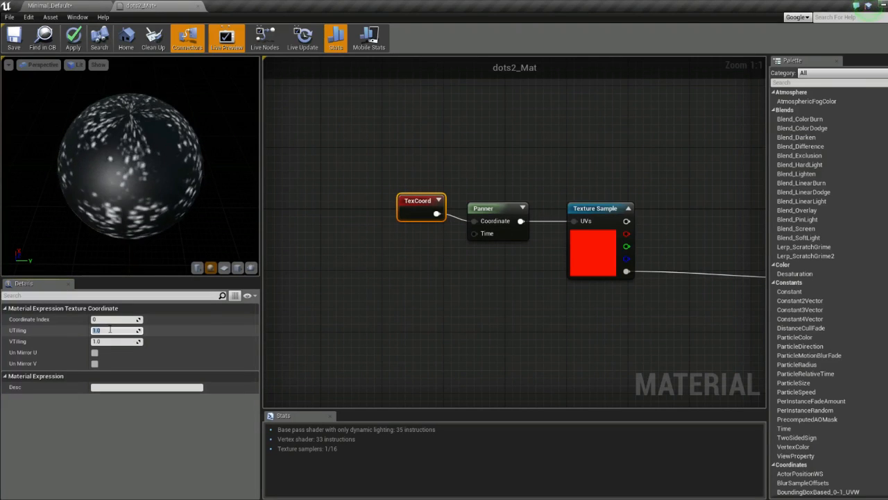
type("5")
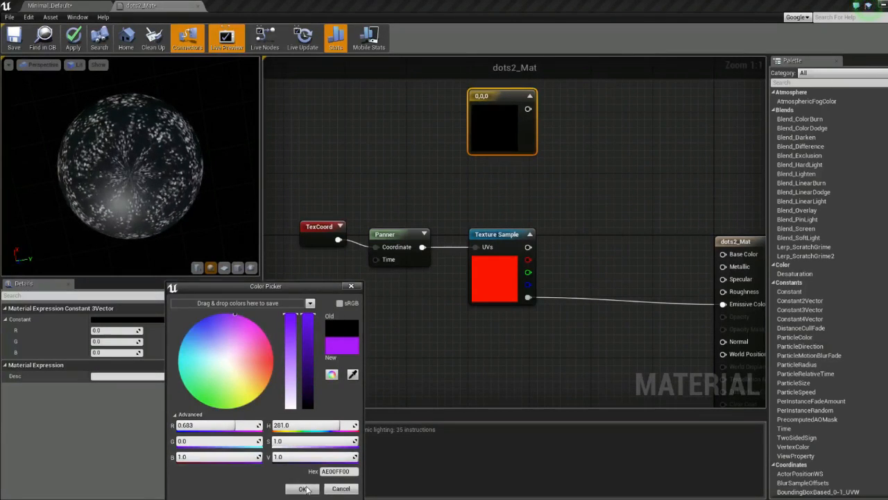
Multiply the dot texture by a purple constant and wire it to Emissive Color
left_click(303, 489)
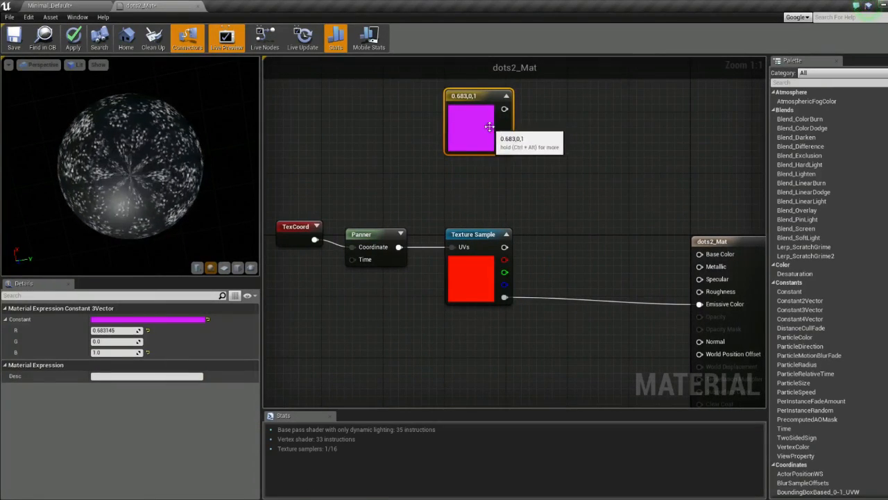
left_click_drag(506, 108, 555, 211)
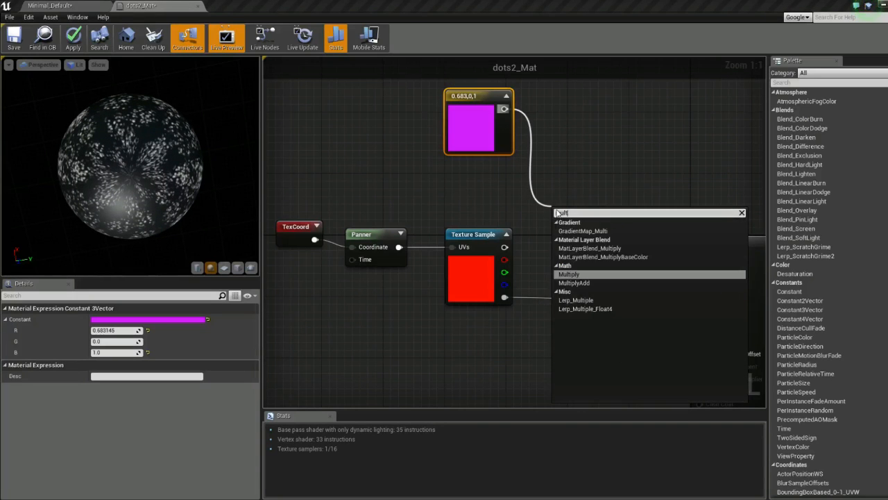
left_click(569, 273)
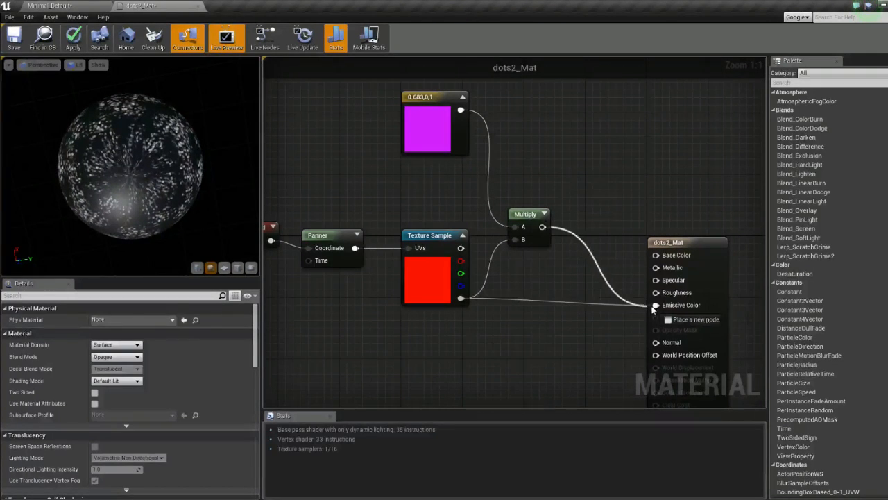
left_click(531, 213)
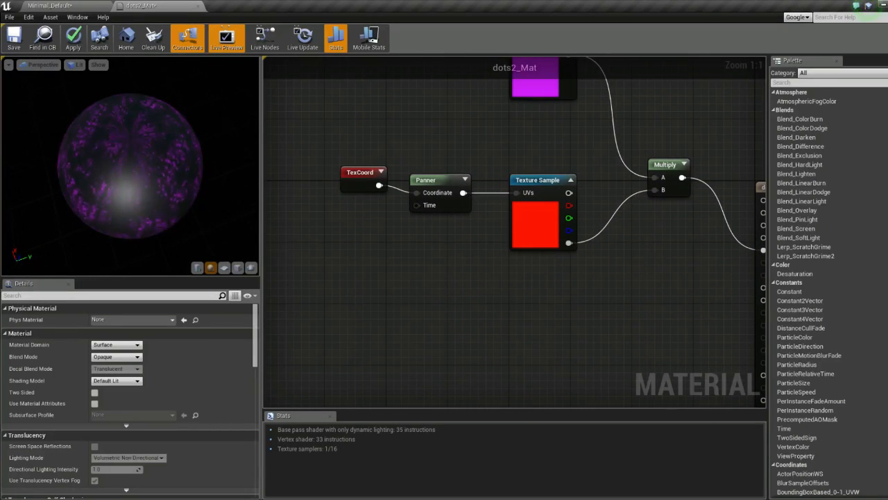
mouse_move(514, 243)
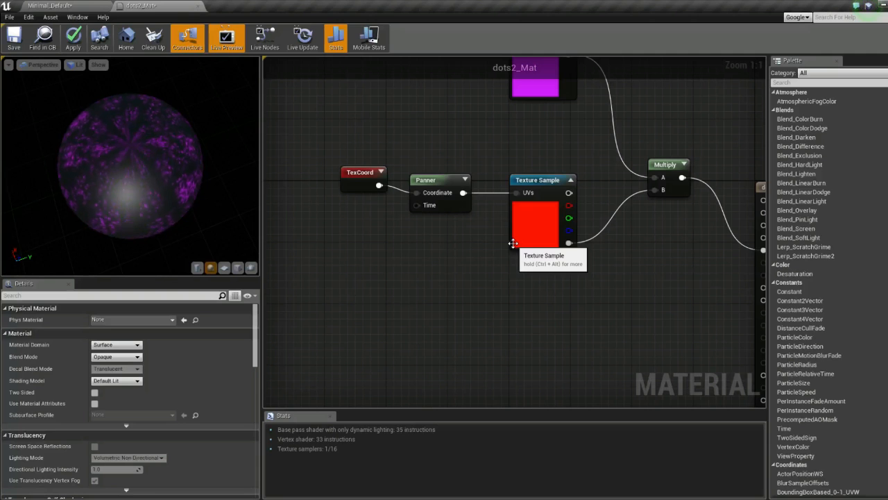
mouse_move(535, 235)
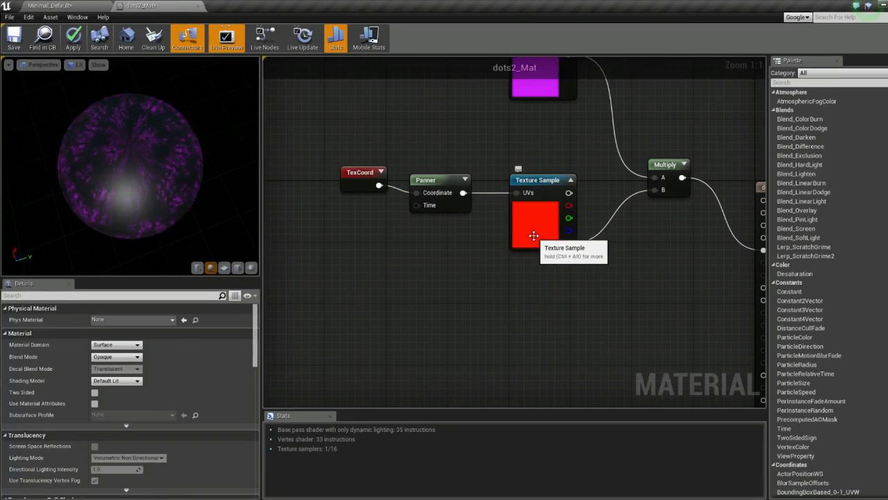
left_click(535, 222)
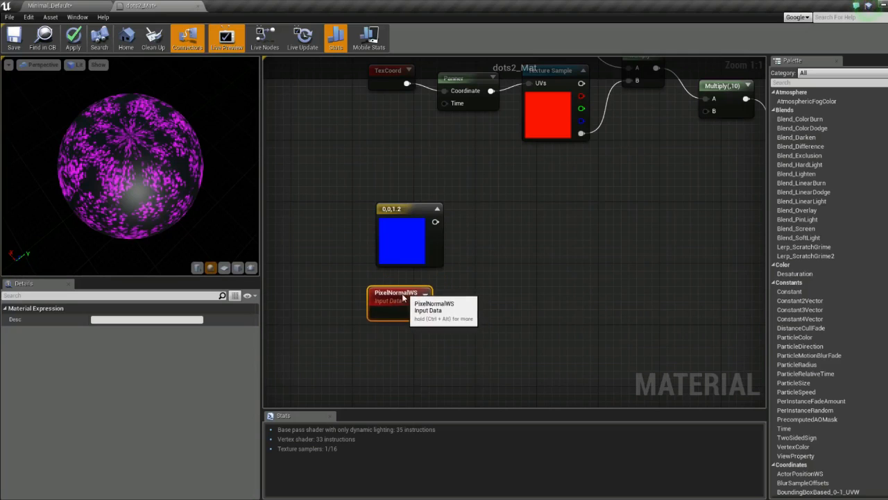
mouse_move(507, 292)
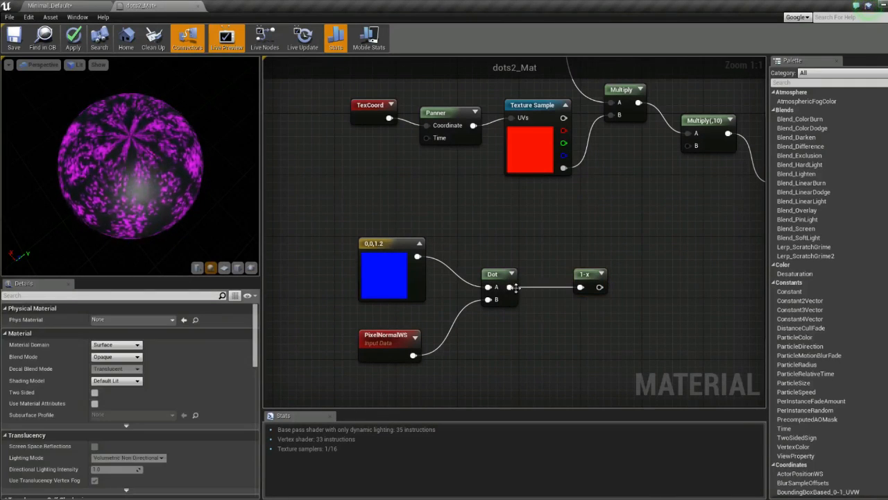
Preview the one-minus mask node and adjust the constant vector values to 1.4 and 1.2
left_click(499, 273)
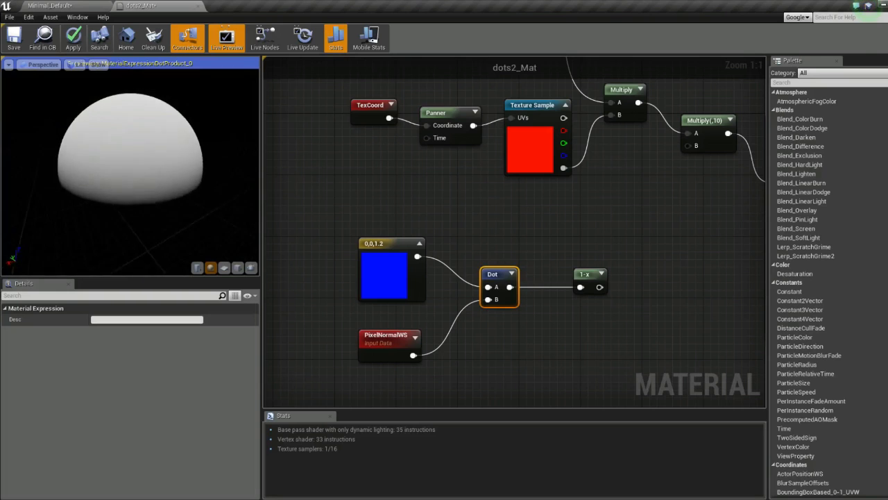
right_click(586, 274)
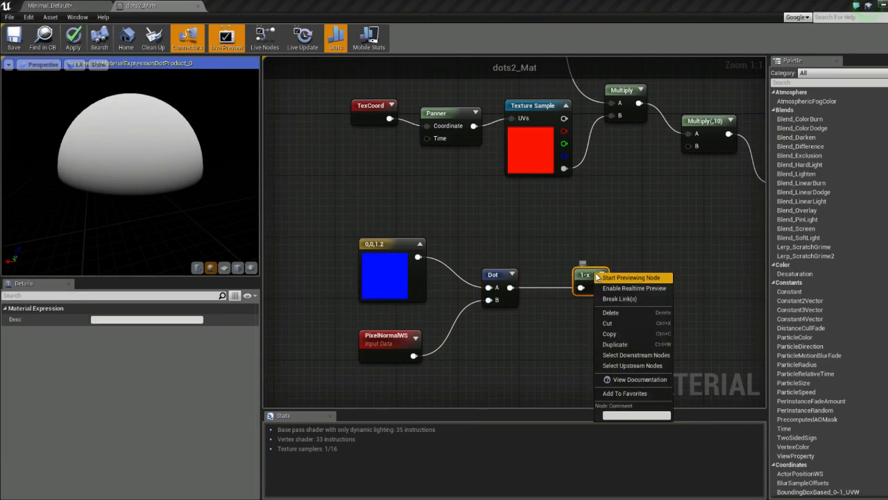
left_click(630, 278)
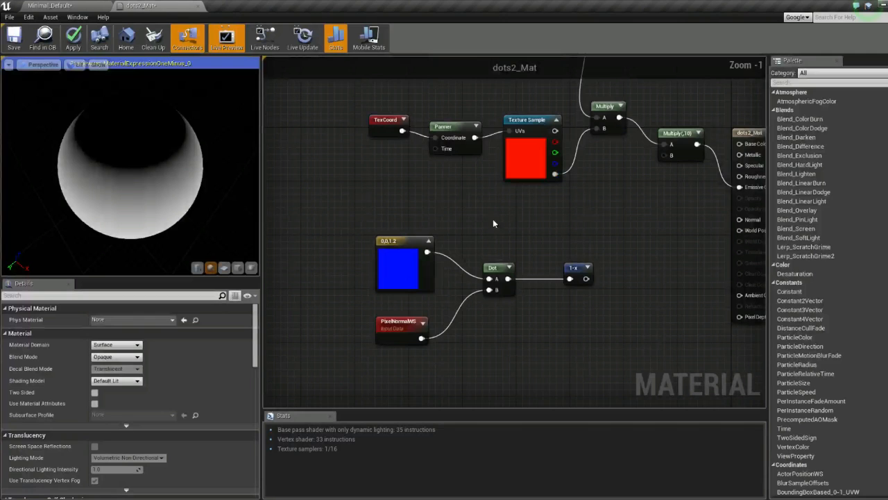
left_click(405, 263)
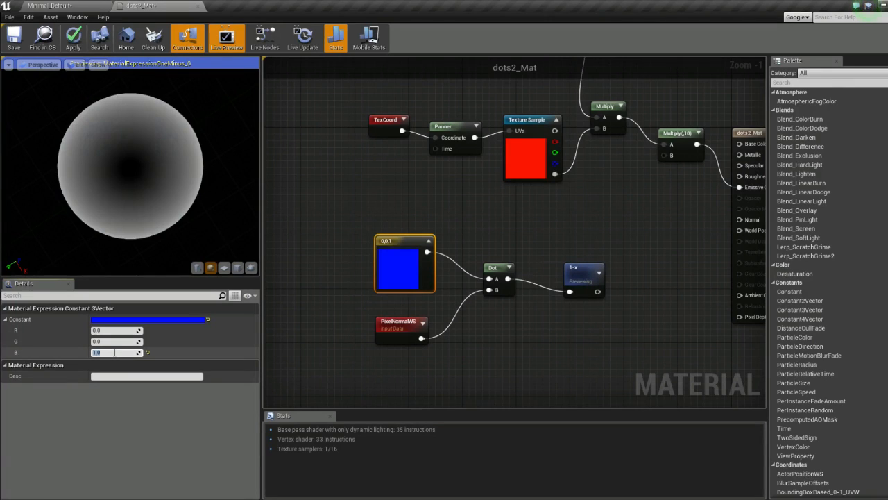
type("1.4")
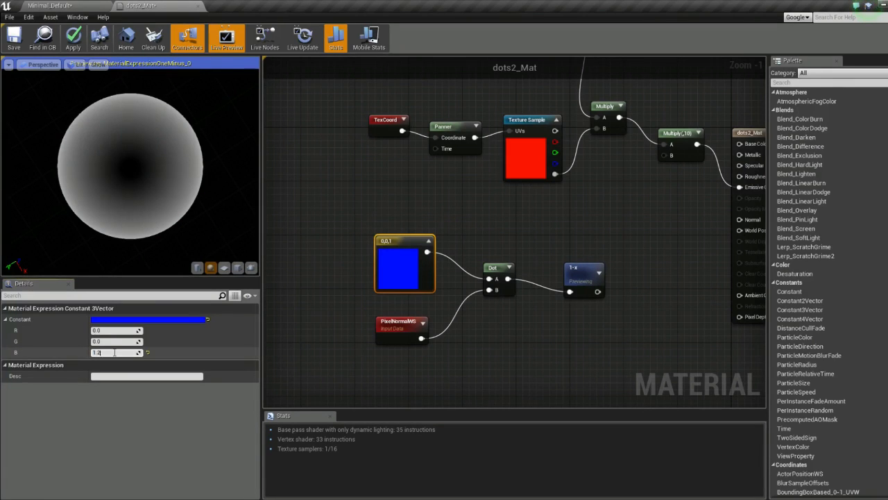
type("1.2")
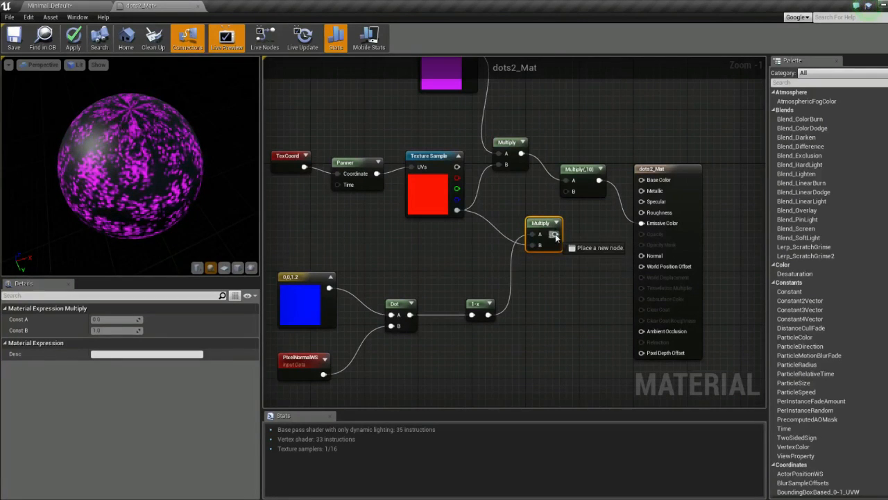
Set Blend Mode to Translucent, multiply the mask into Opacity, and apply the material
left_click(555, 234)
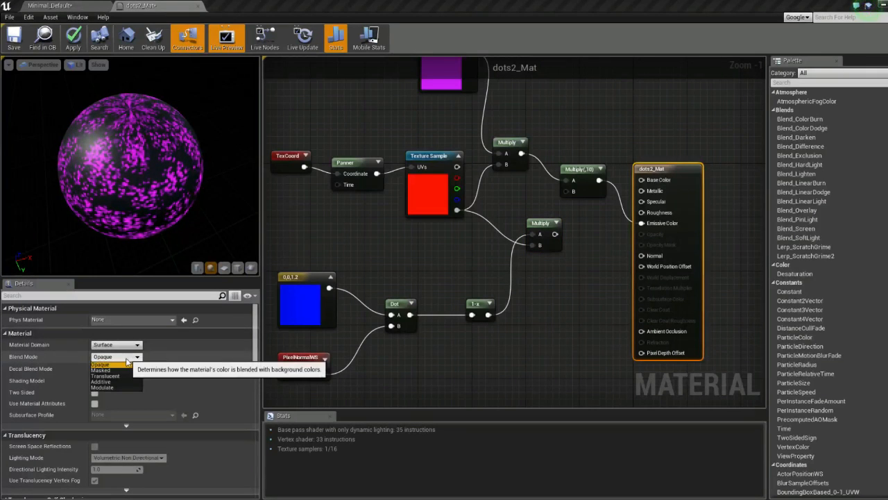
left_click(106, 375)
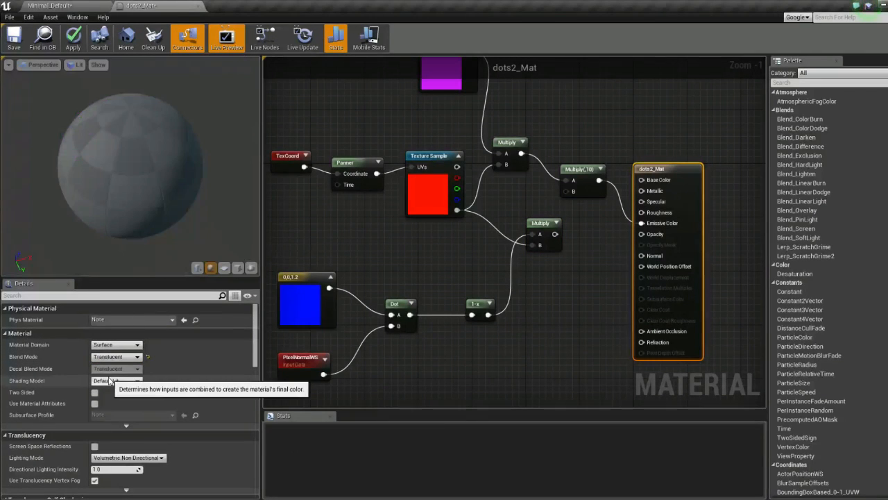
left_click(544, 229)
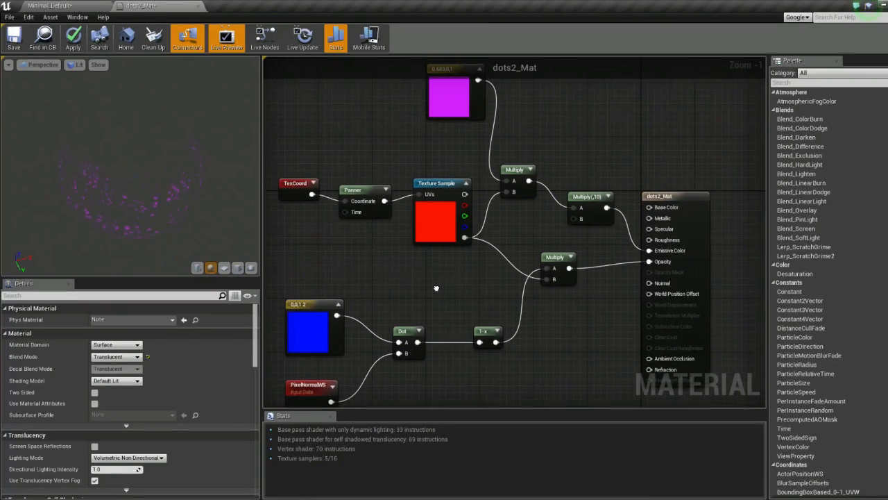
left_click(585, 200)
type("100")
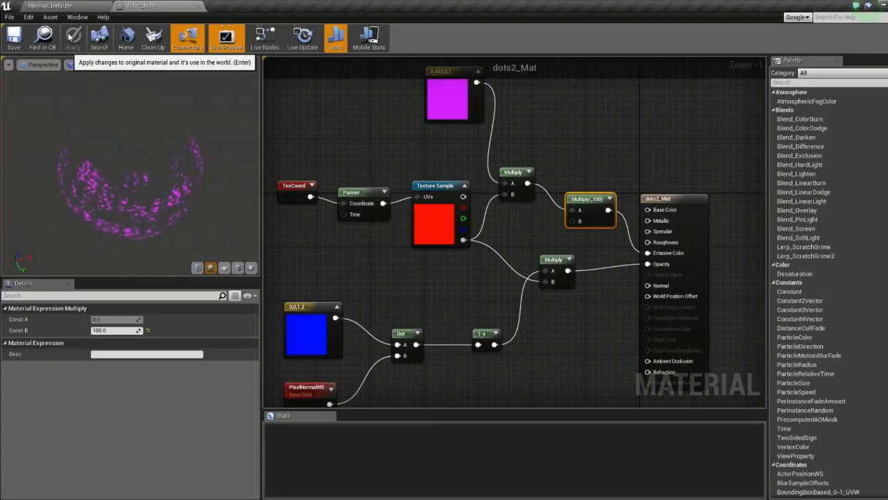
left_click(72, 39)
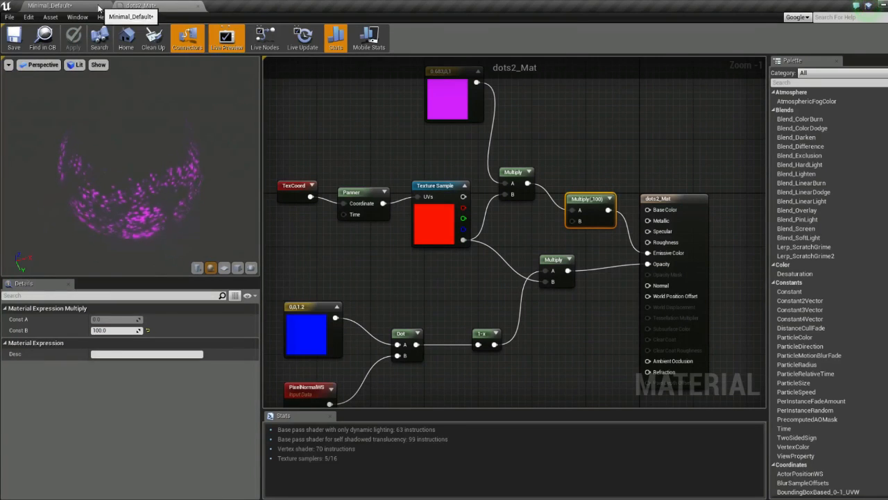
Return to the level editor and orbit to view the dotted disc from above
left_click(49, 6)
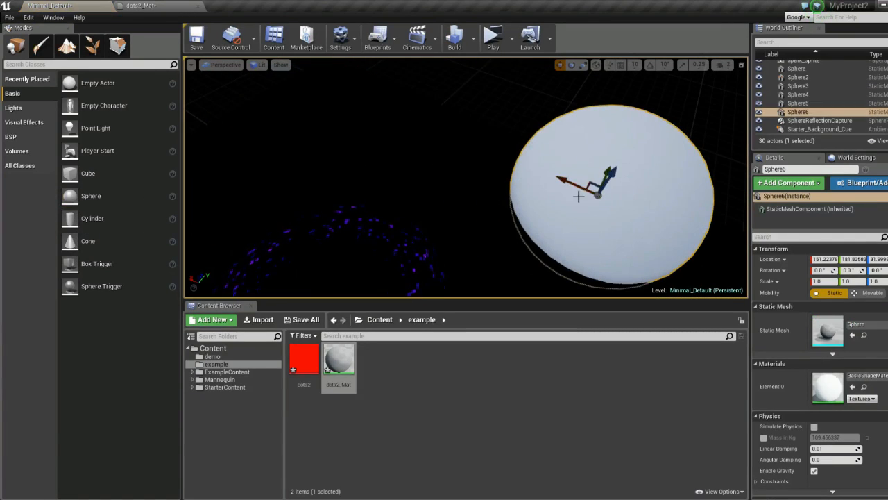
mouse_move(340, 361)
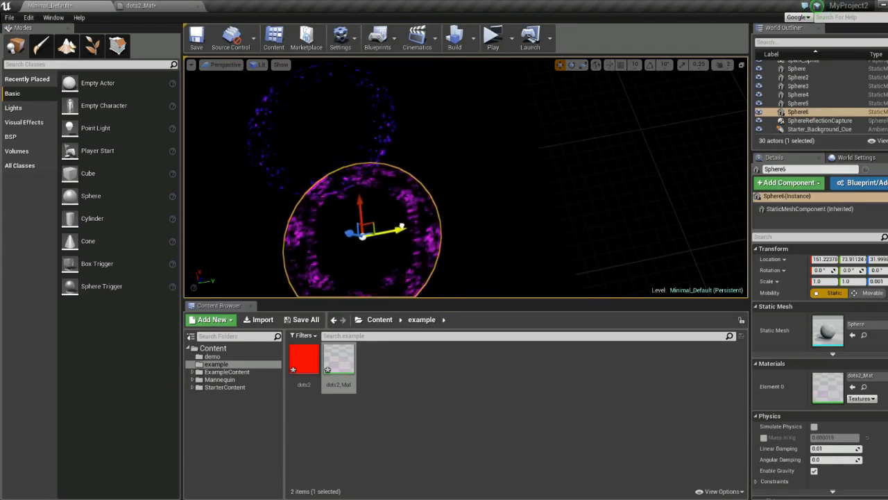
left_click_drag(361, 233, 502, 197)
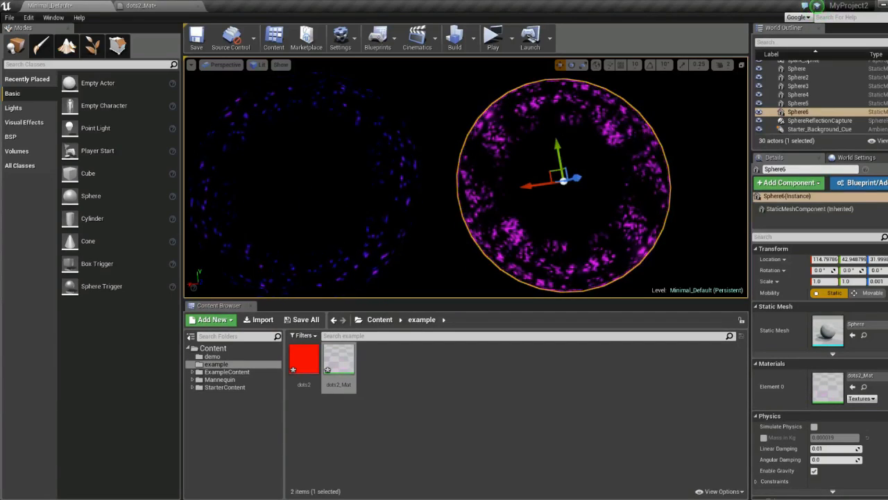
Re-edit the blue Constant3Vector mask values in dots2_Mat and apply the changes
double_click(339, 358)
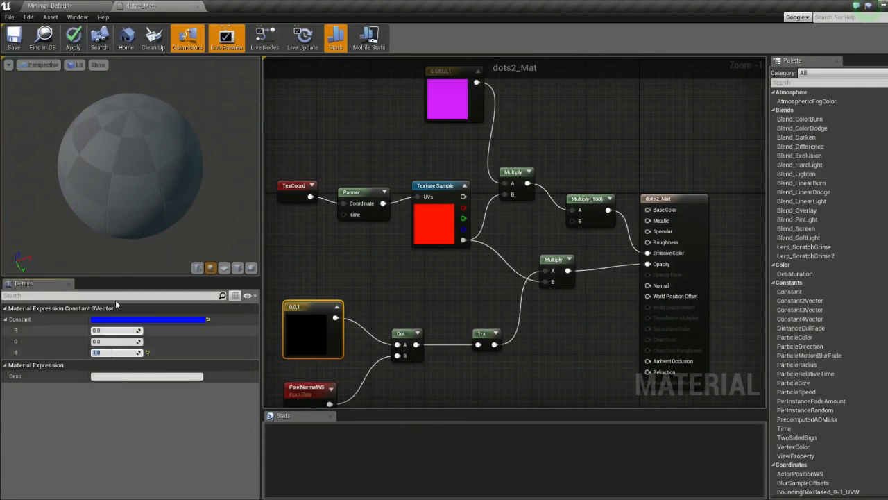
left_click(73, 39)
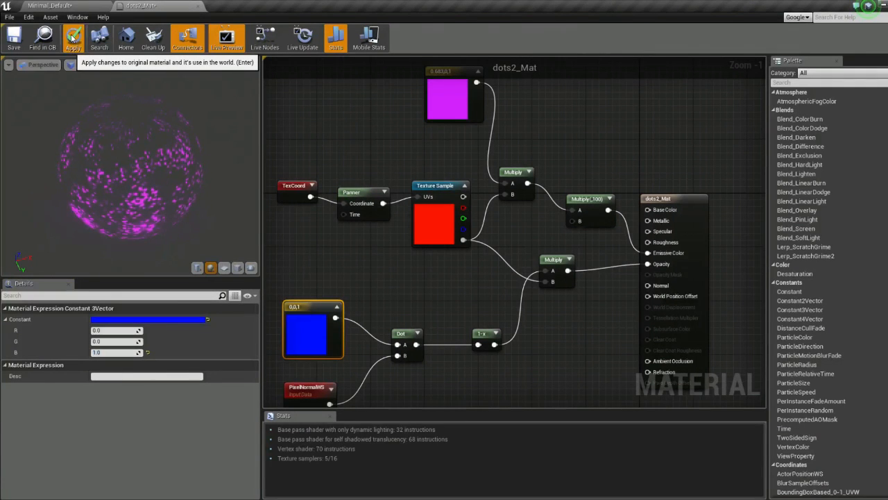
left_click(74, 37)
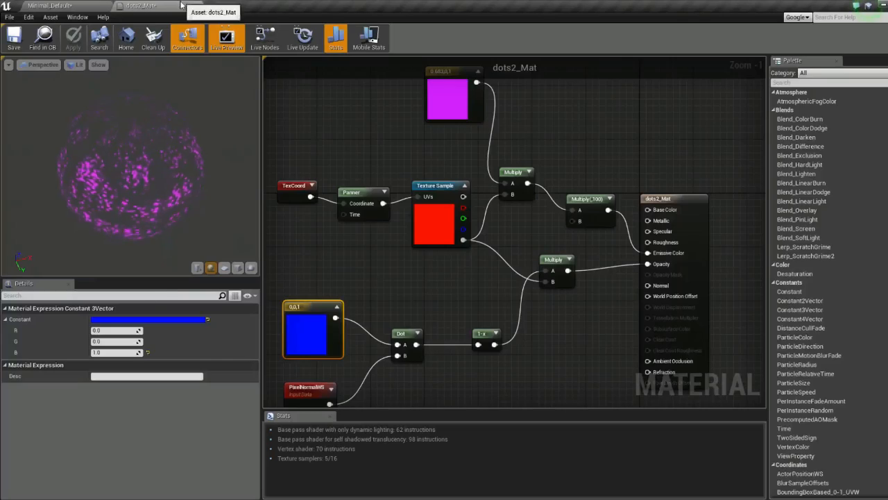
left_click(117, 353)
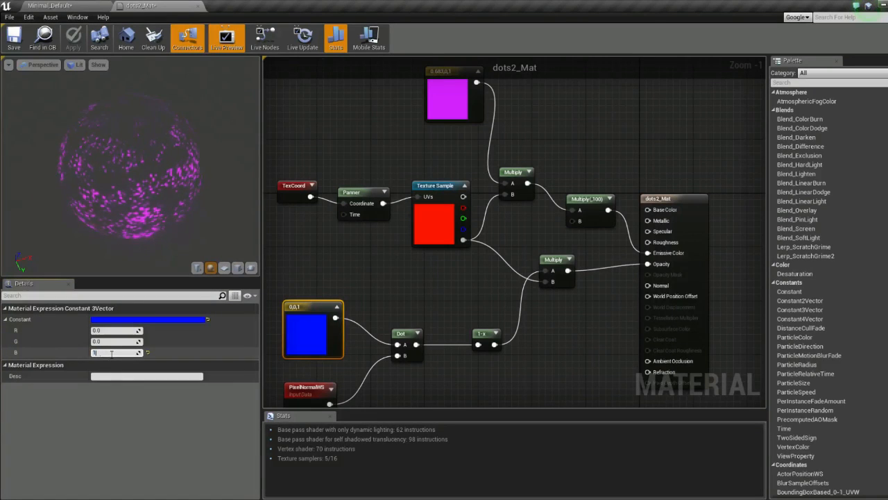